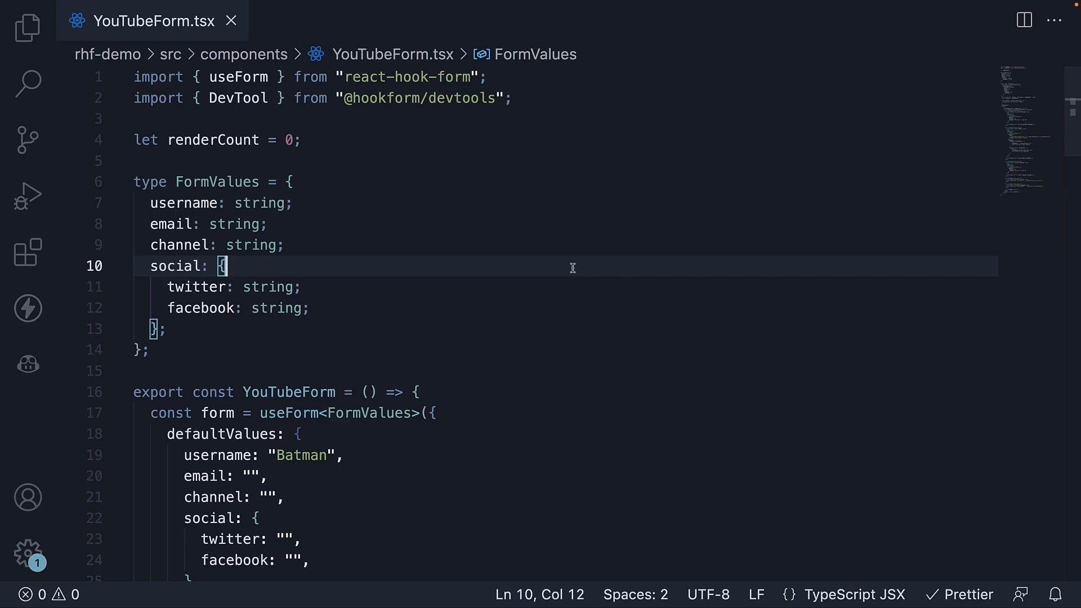
# - Add phoneNumbers: string[]; to the FormValues type after the social block
pyautogui.click(222, 288)
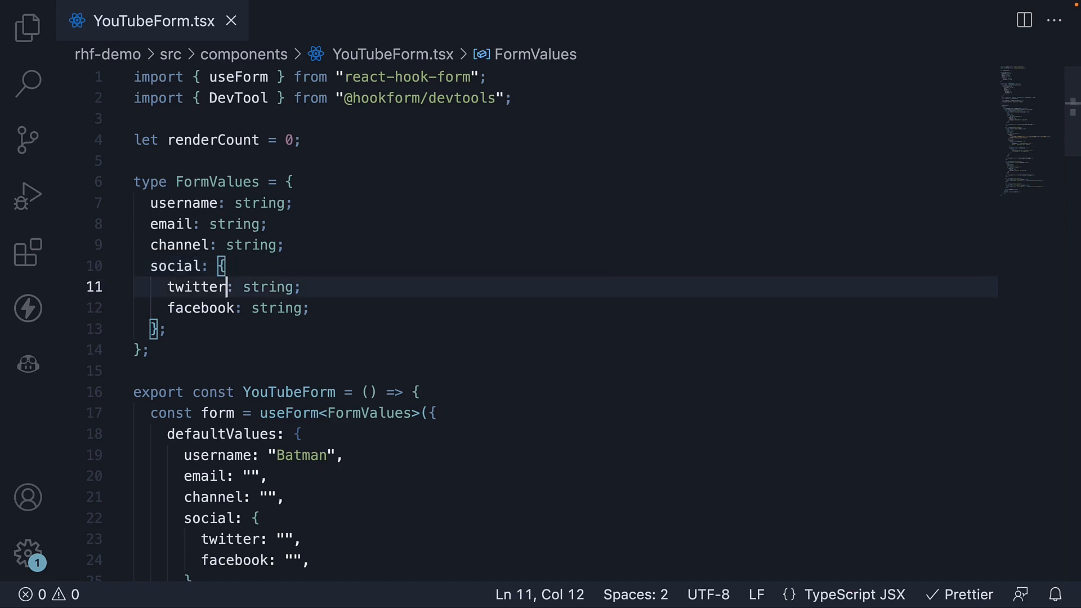
pyautogui.click(169, 329)
pyautogui.write('phoneNumbers')
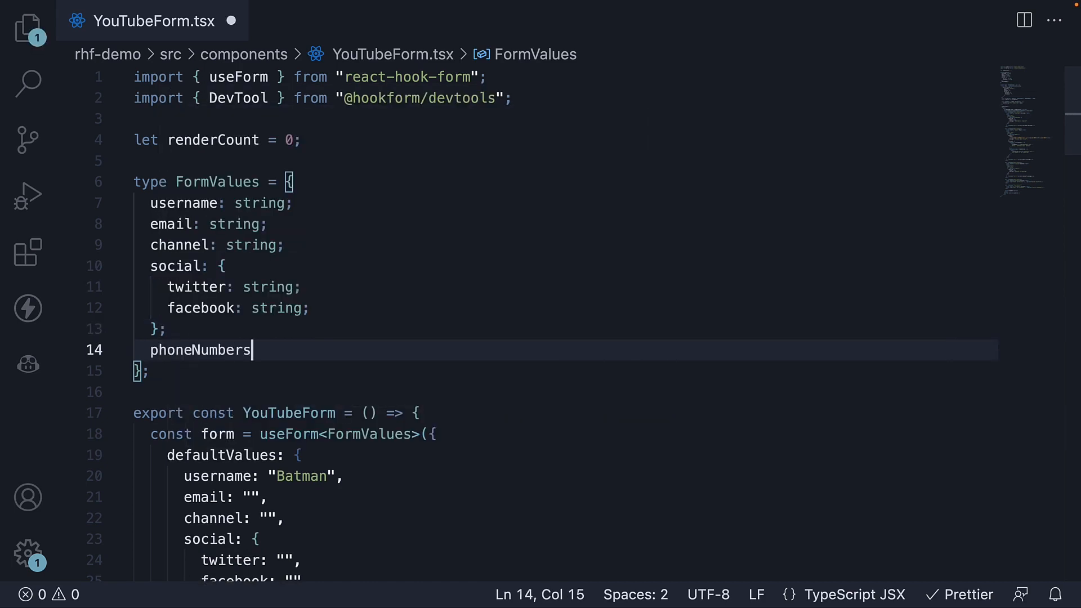
pyautogui.write(':')
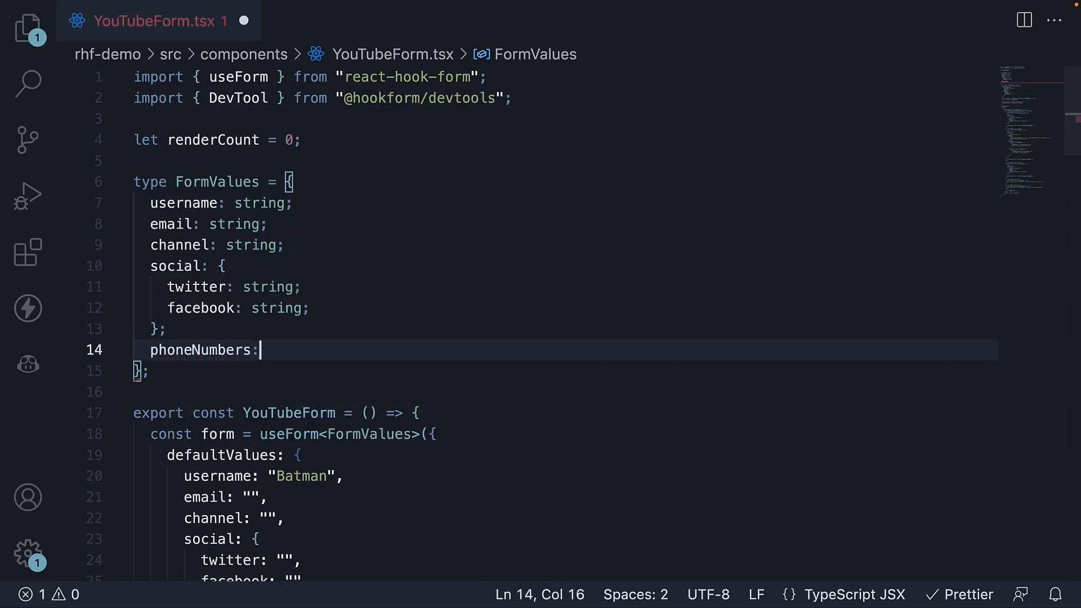
pyautogui.write('string[];')
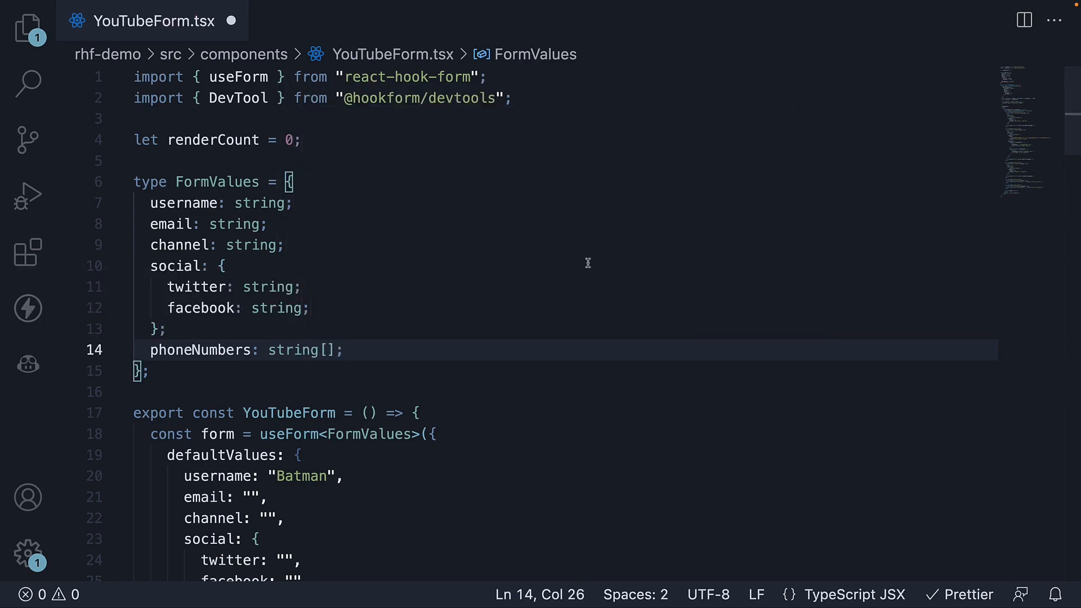
# - Add phoneNumbers: ["", ""] to defaultValues after the social object
pyautogui.scroll(-3)
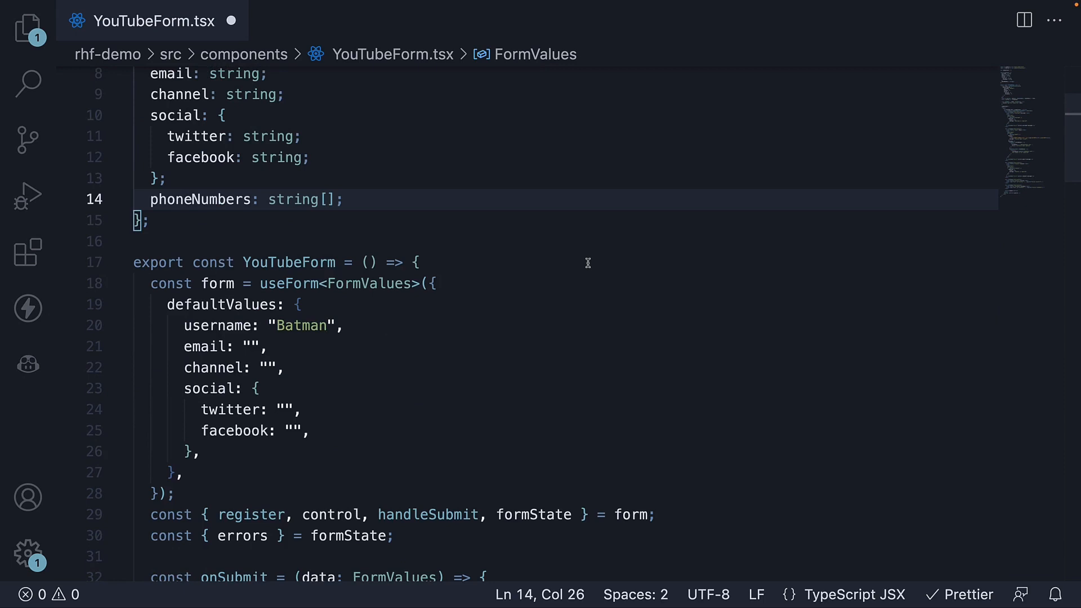
pyautogui.write('phoneNumbers')
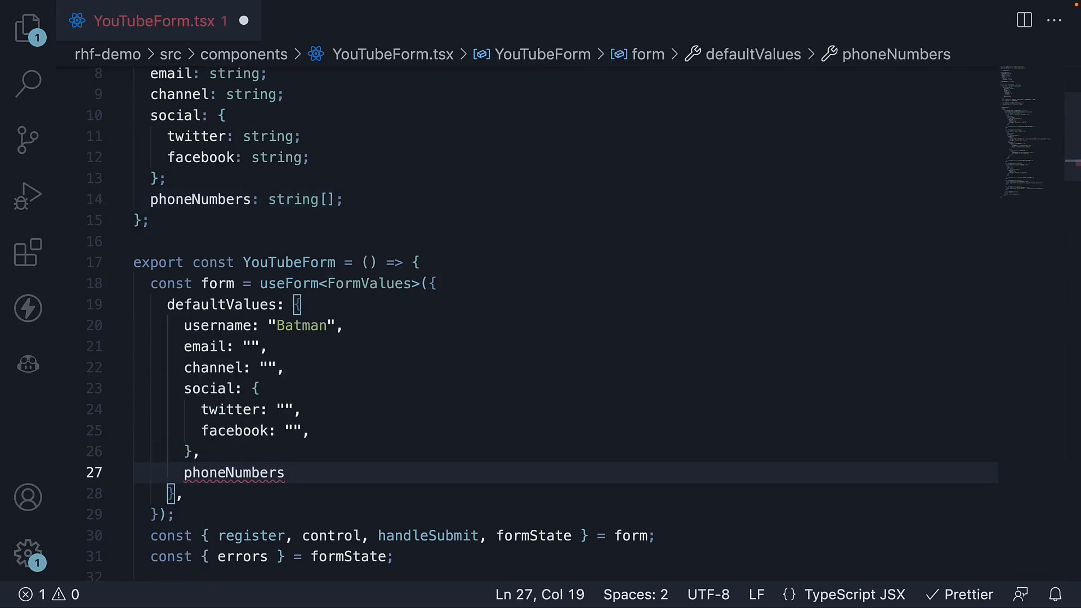
pyautogui.write(': []')
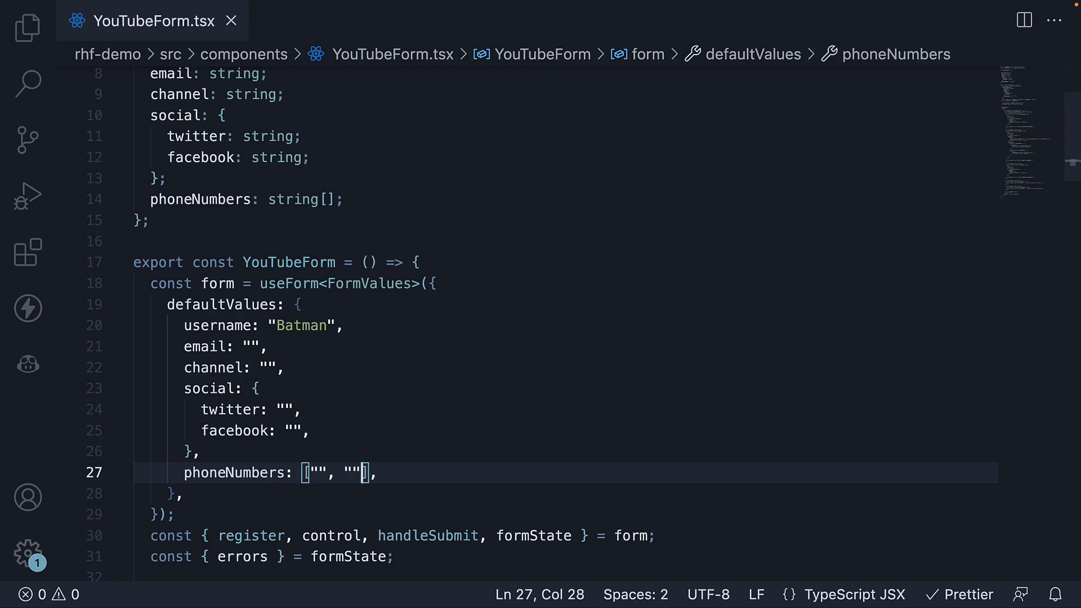
# - Duplicate the Facebook block and relabel it primary-phone / 'Primary phone number'
pyautogui.scroll(-3)
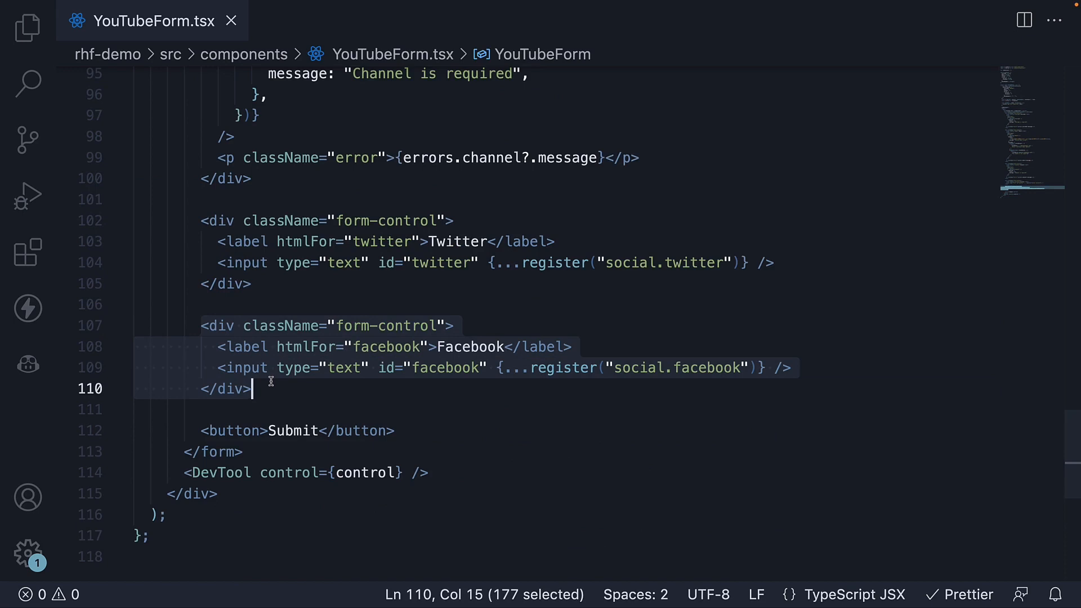
pyautogui.click(256, 389)
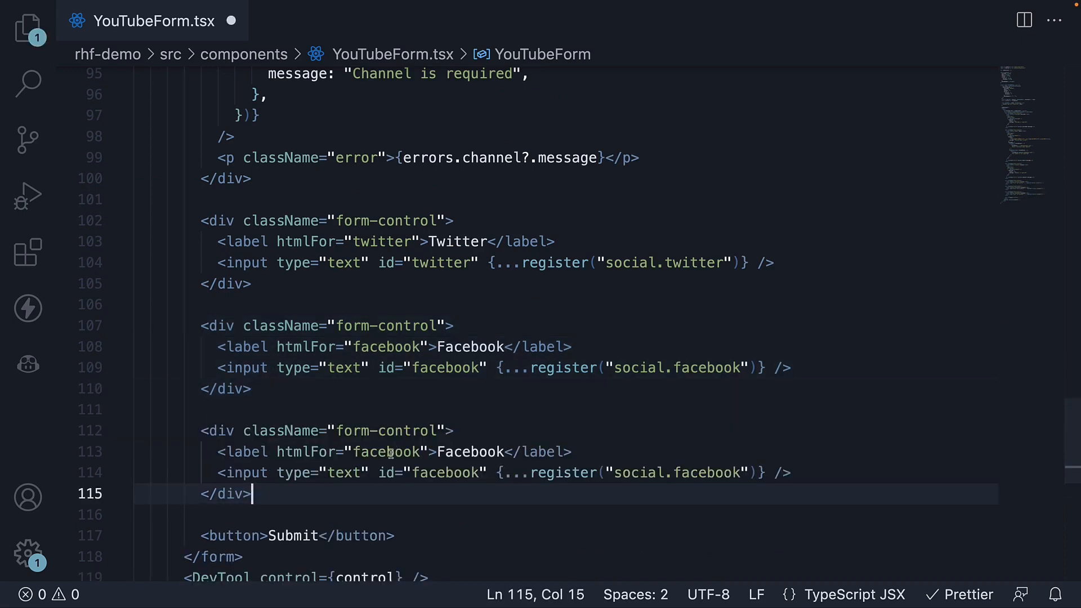
pyautogui.doubleClick(385, 451)
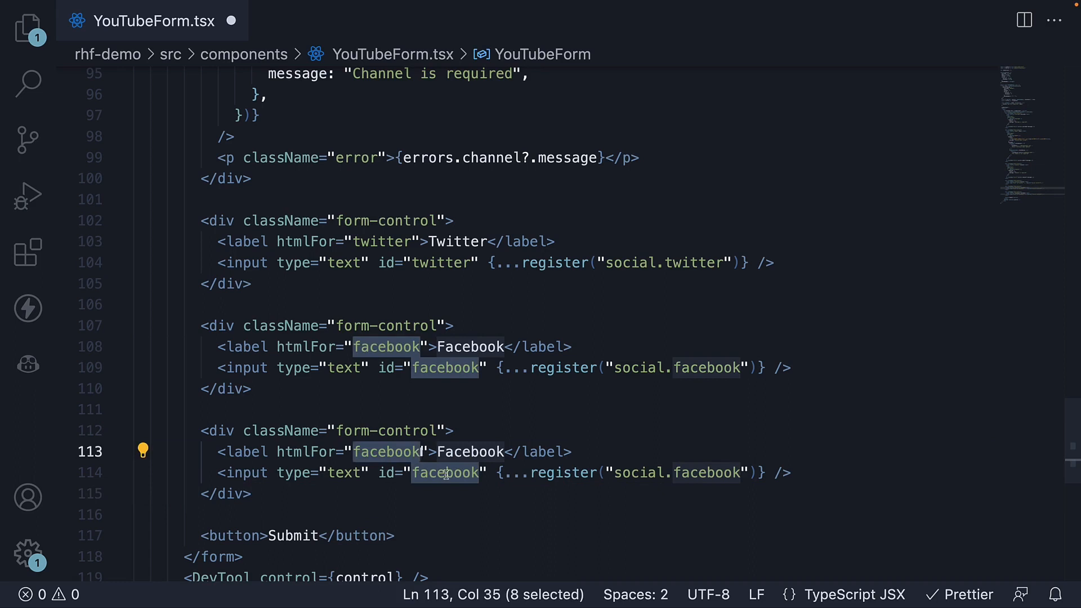
pyautogui.write('primary')
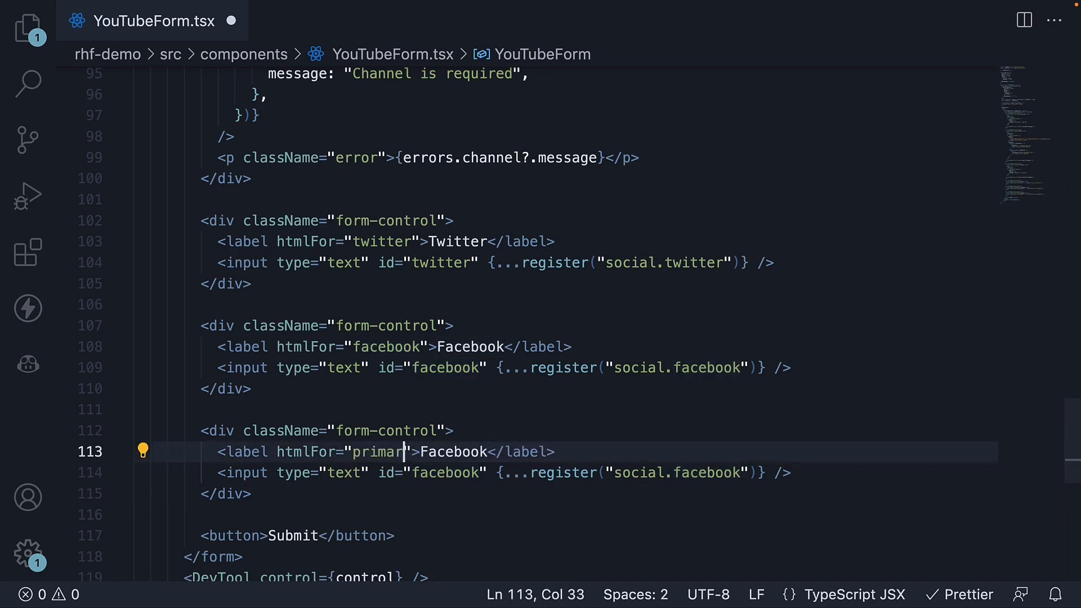
pyautogui.write('-phone')
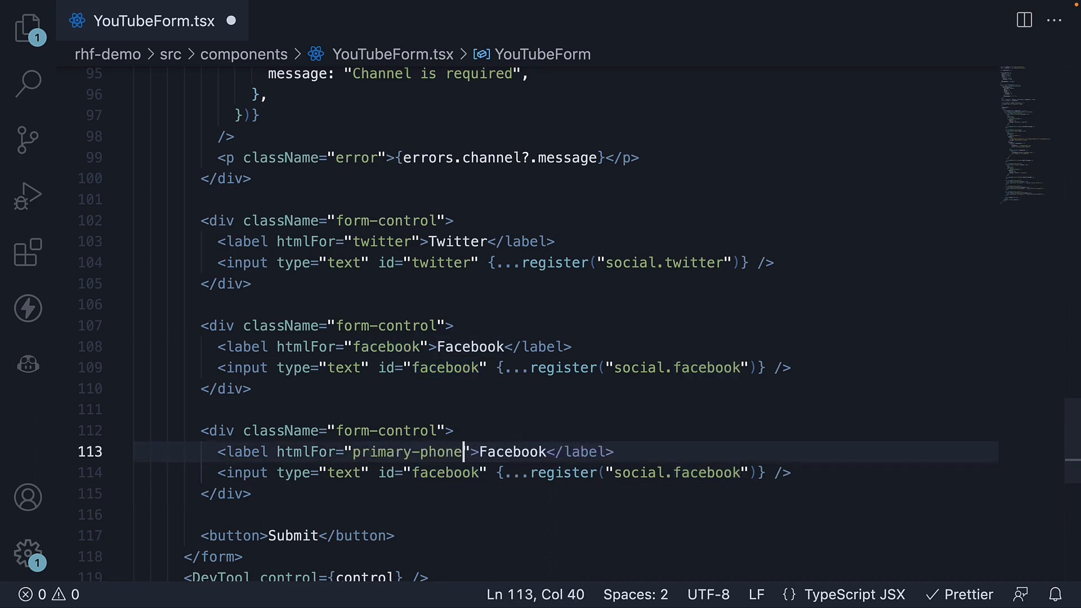
pyautogui.write('Primary phone number')
pyautogui.click(505, 473)
pyautogui.write('primary-phon')
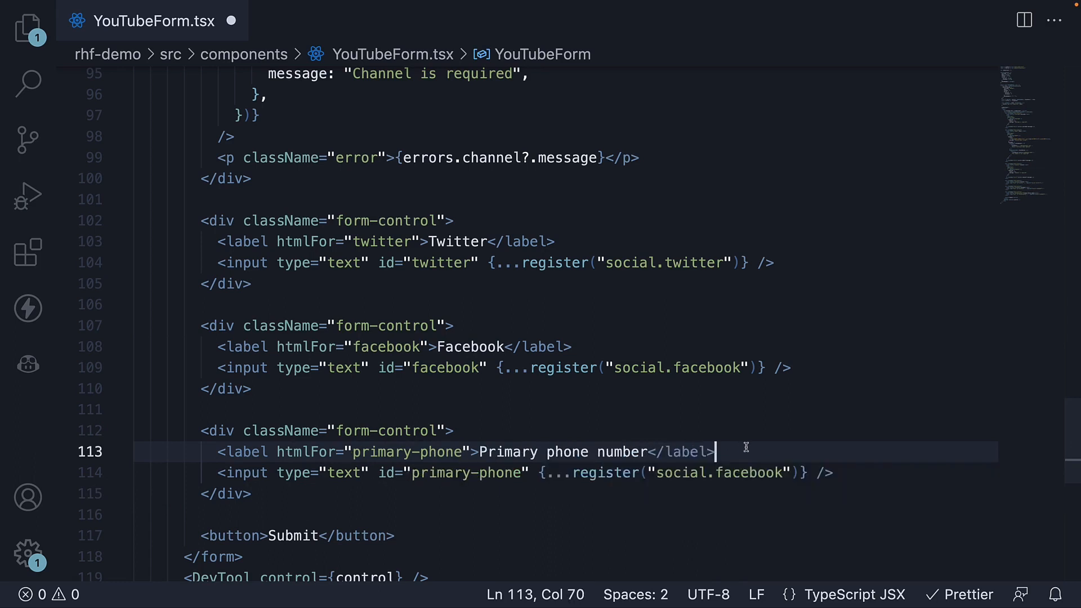
pyautogui.moveTo(745, 472)
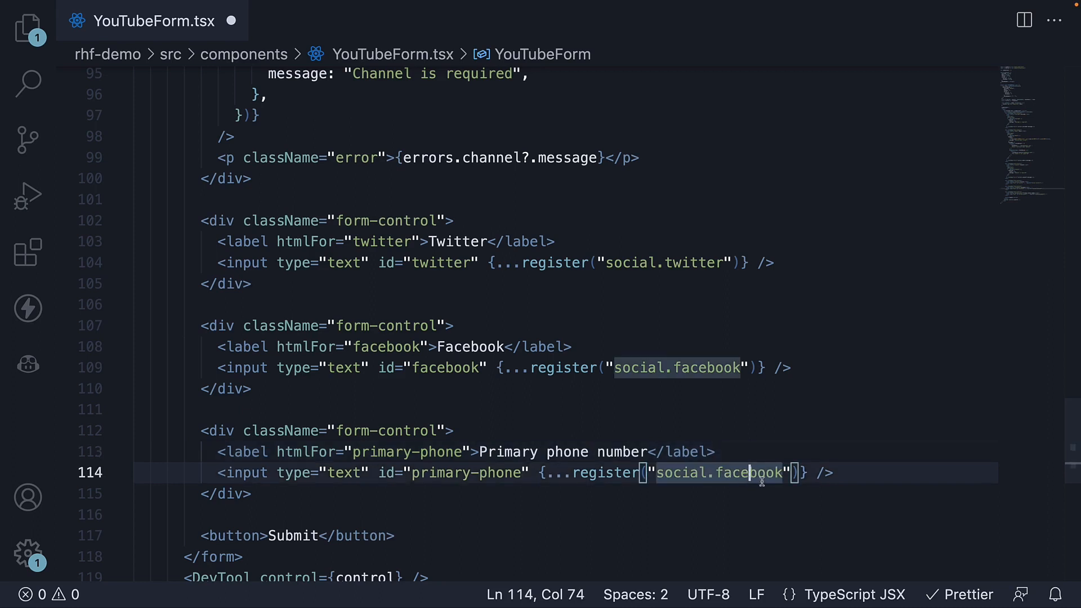
# - Register the new input as phoneNumbers.0 and select that field name for reuse
pyautogui.write('phone')
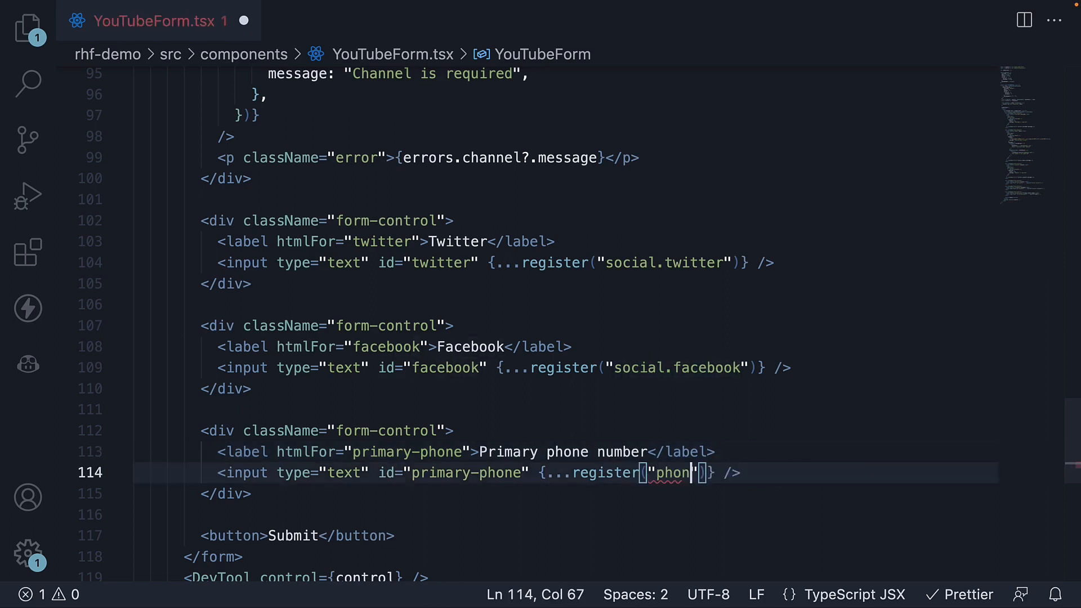
pyautogui.write('eNumbers')
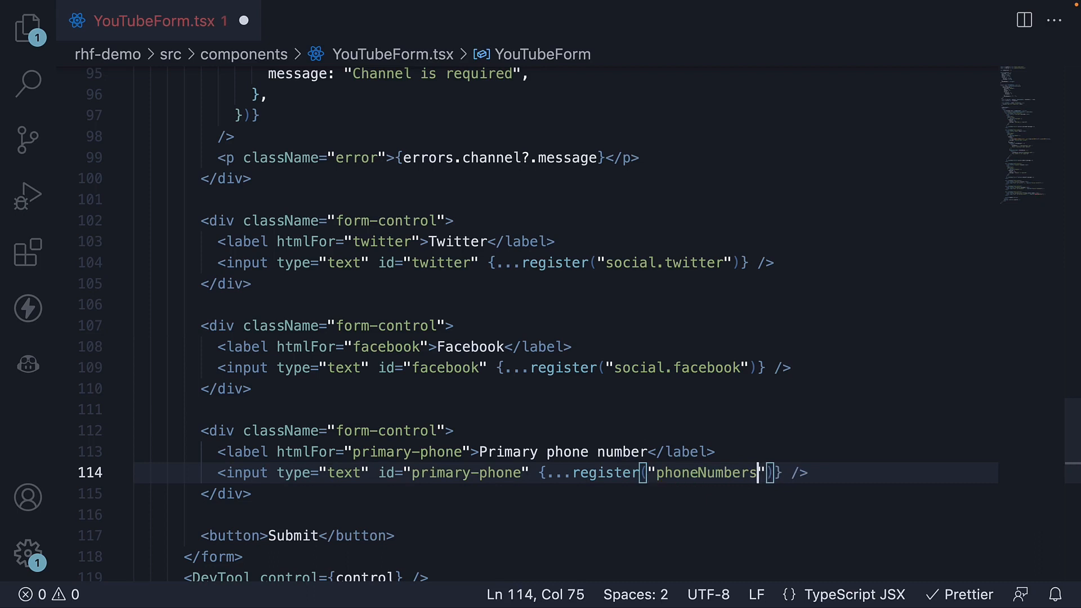
pyautogui.write('.0')
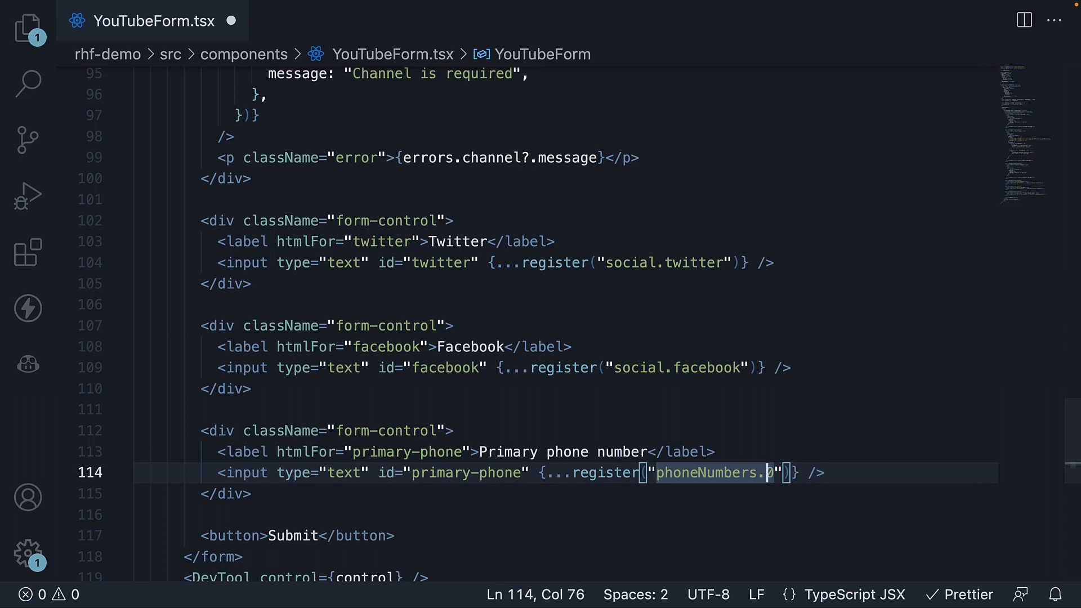
pyautogui.write('[')
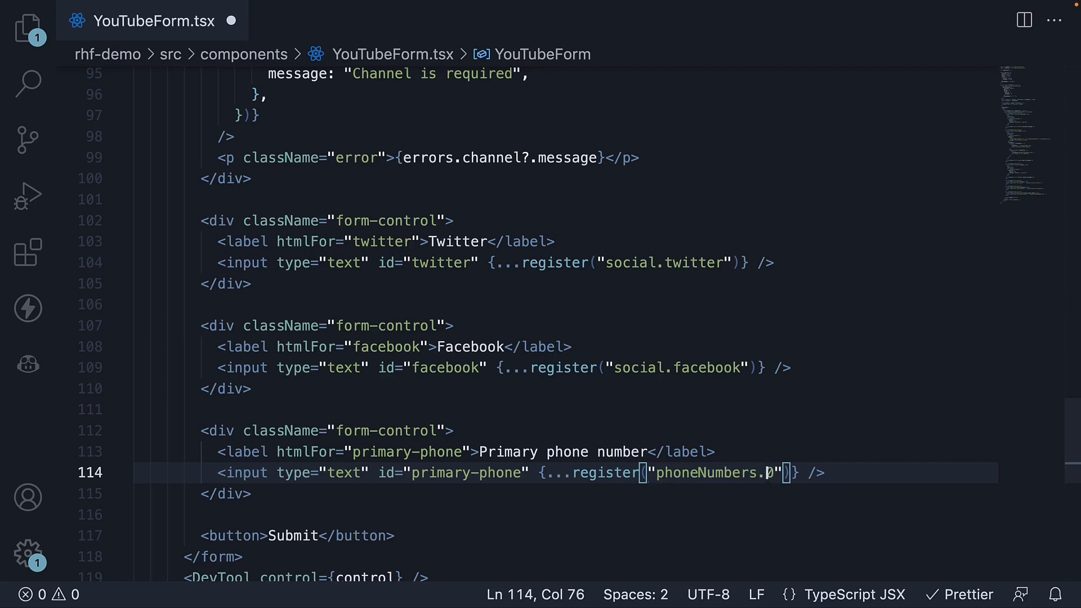
pyautogui.doubleClick(715, 472)
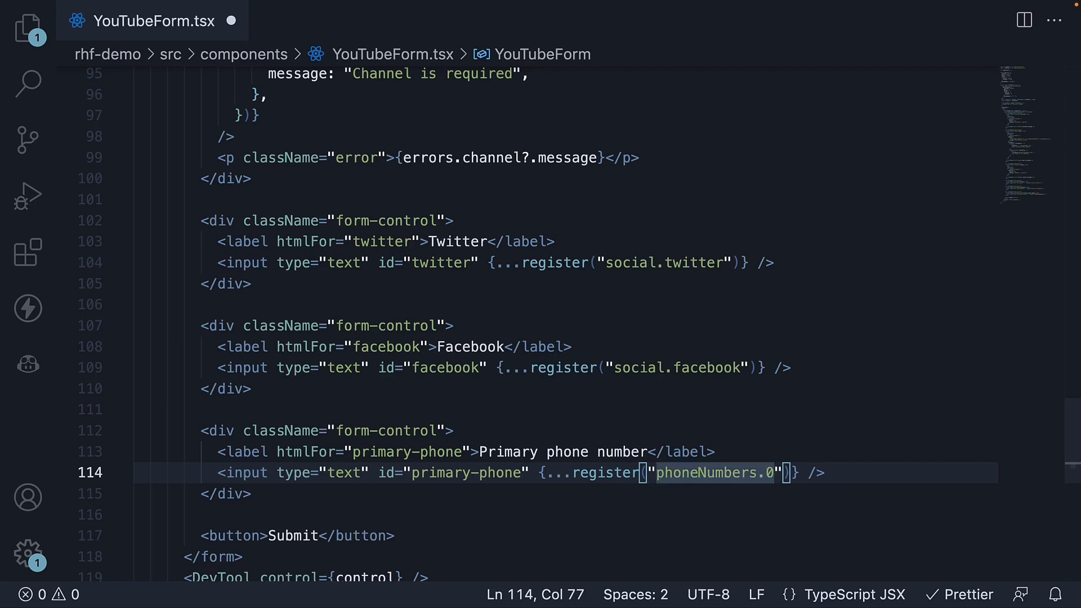
pyautogui.scroll(-3)
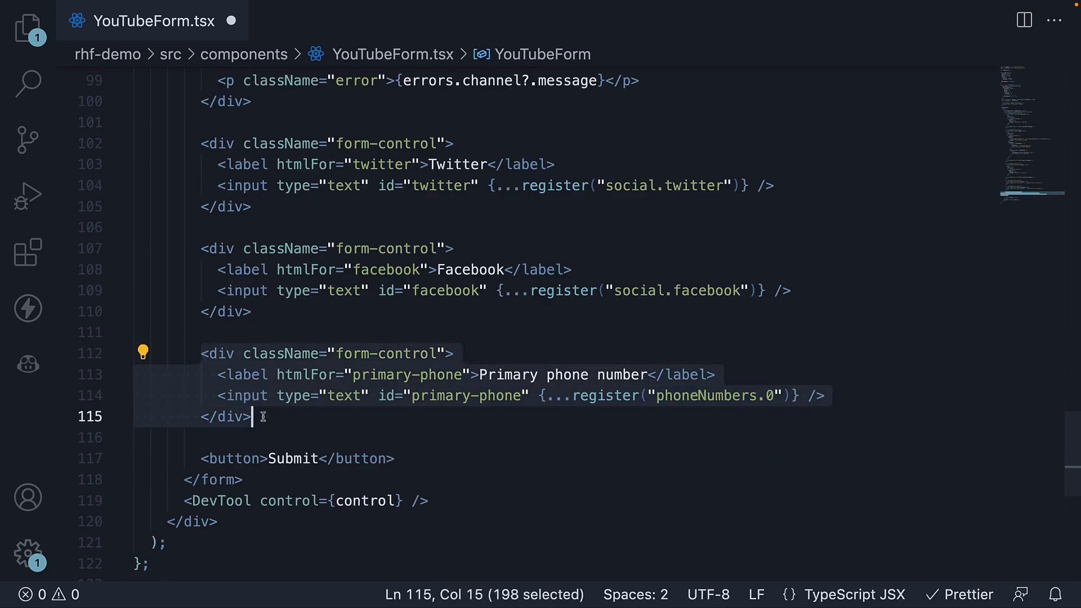
pyautogui.press('Enter')
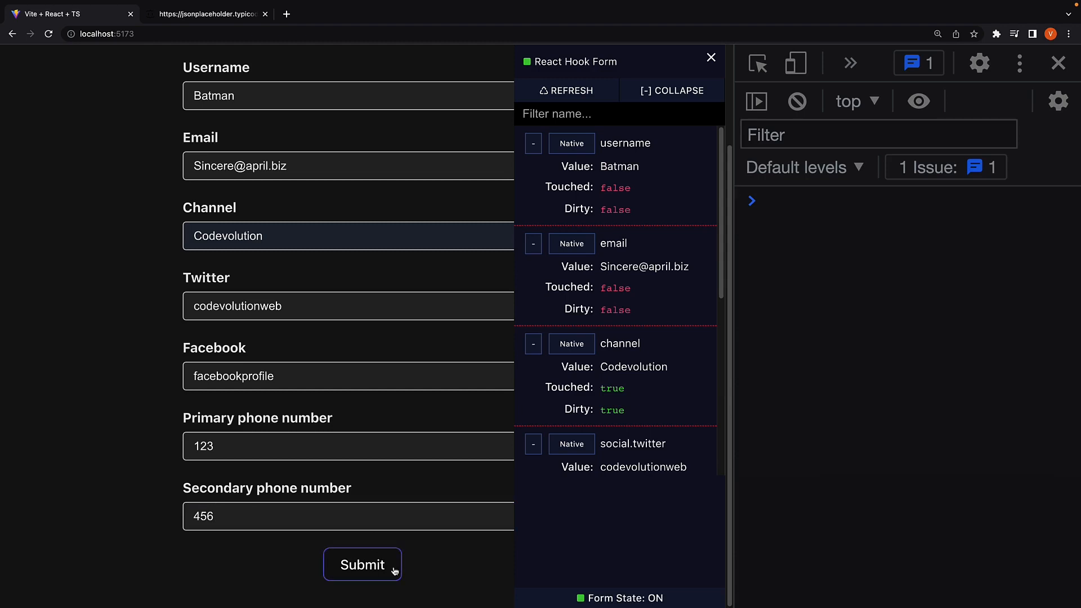
# - Submit the form and expand the logged phoneNumbers array showing "123" and "456"
pyautogui.click(361, 564)
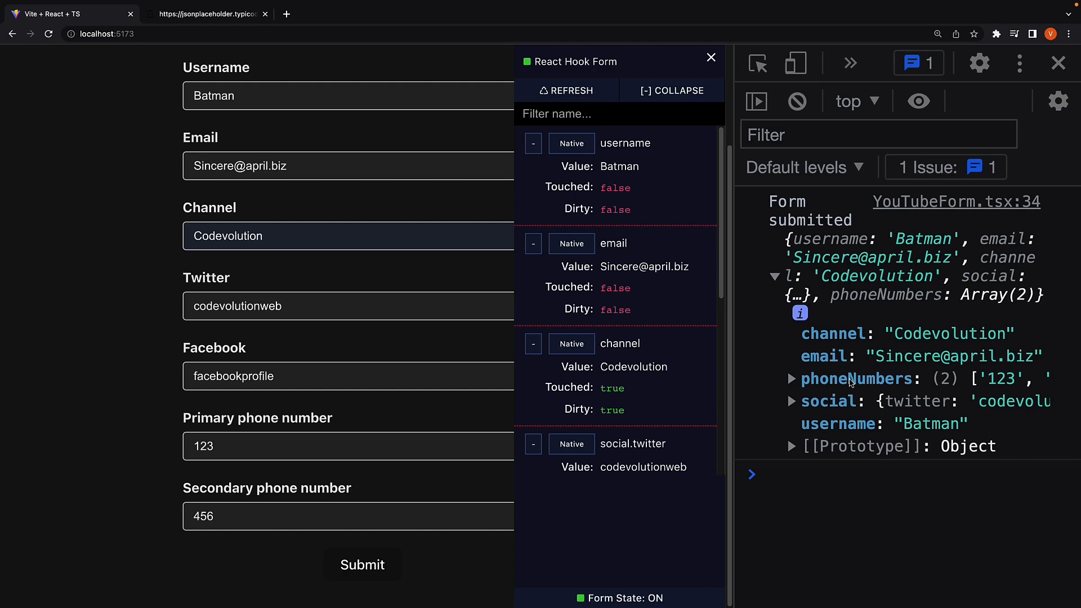
pyautogui.click(792, 379)
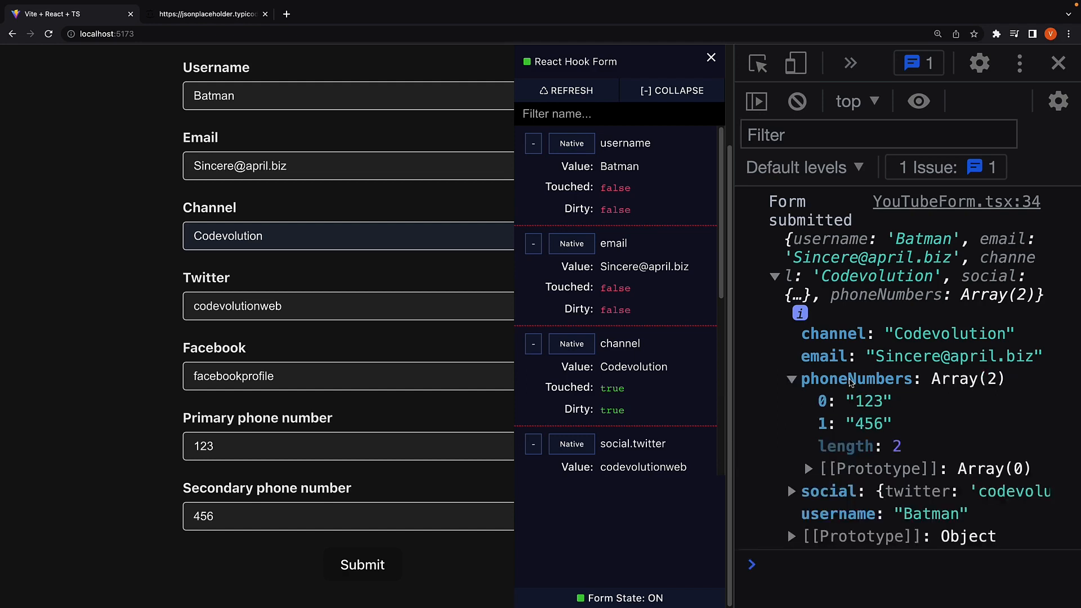
pyautogui.moveTo(864, 428)
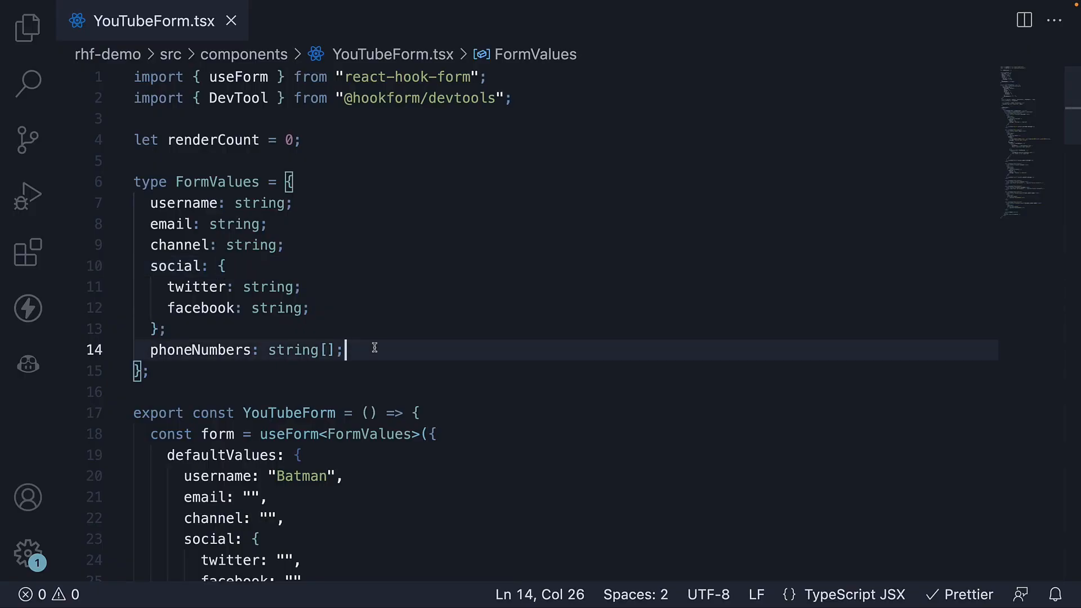
pyautogui.moveTo(202, 349)
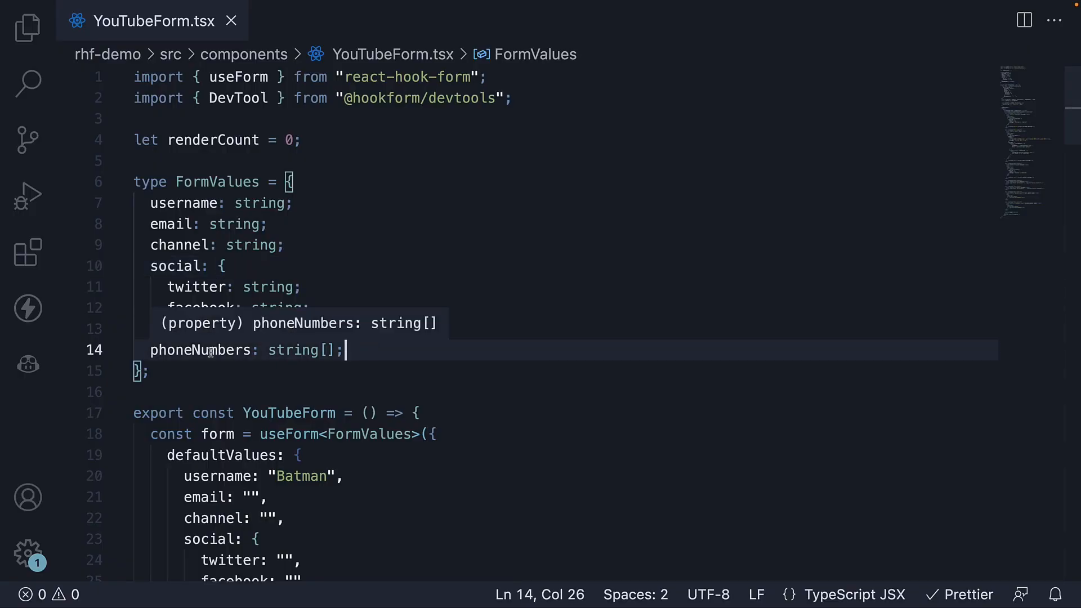
# - Highlight the phoneNumbers type field, then deselect at the two phone input blocks
pyautogui.doubleClick(200, 350)
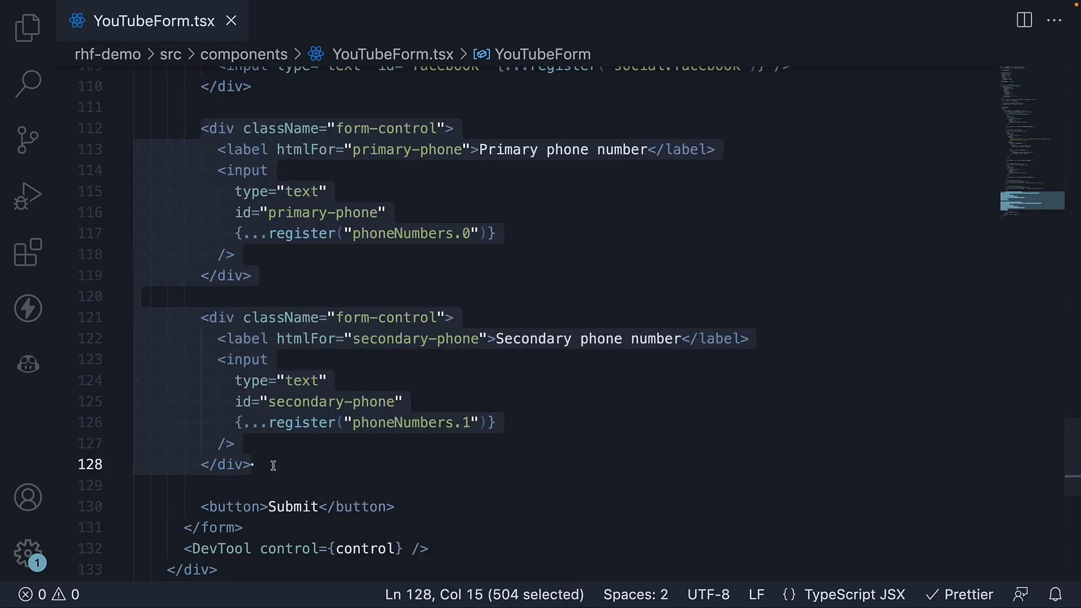
pyautogui.moveTo(431, 417)
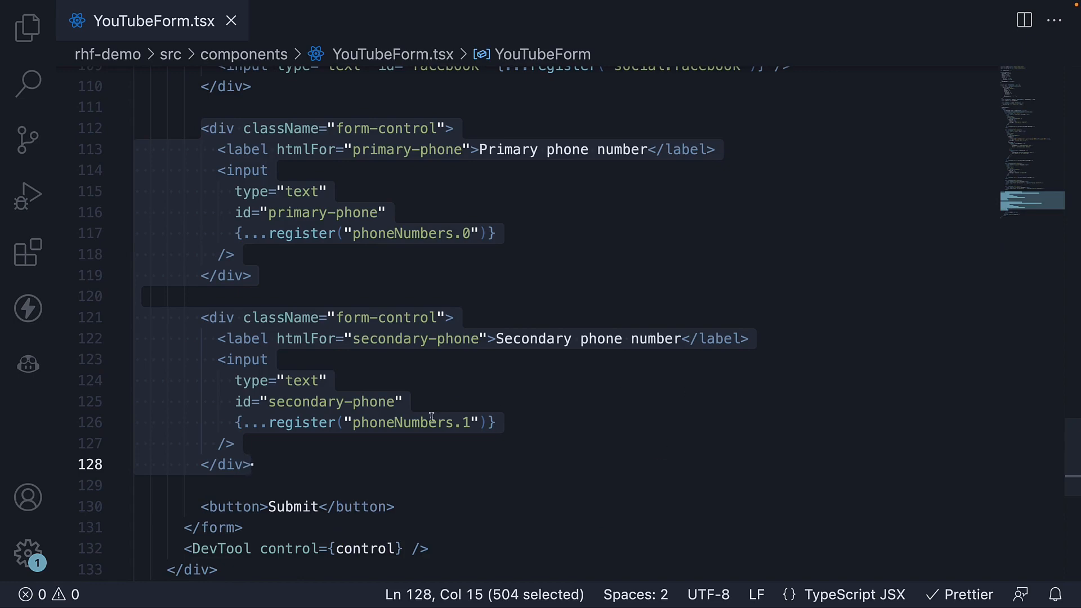
pyautogui.moveTo(465, 234)
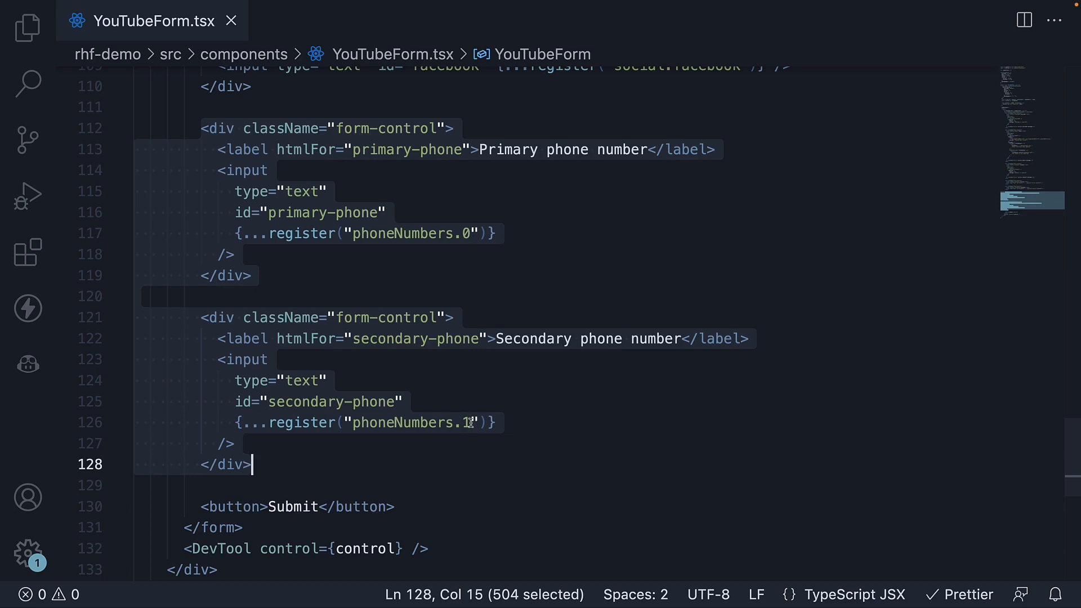
pyautogui.moveTo(569, 367)
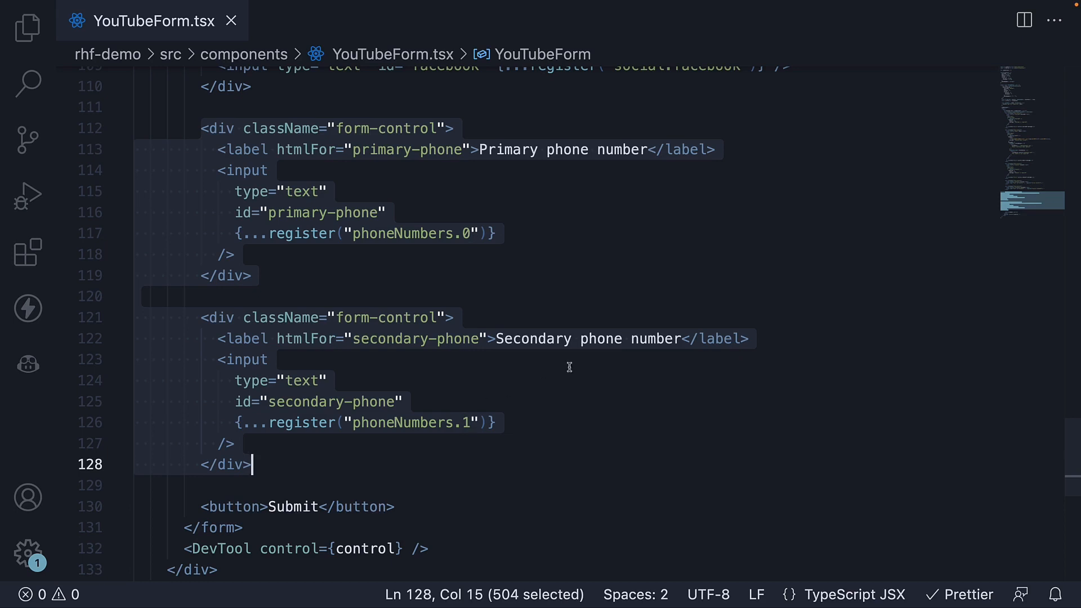
pyautogui.moveTo(452, 440)
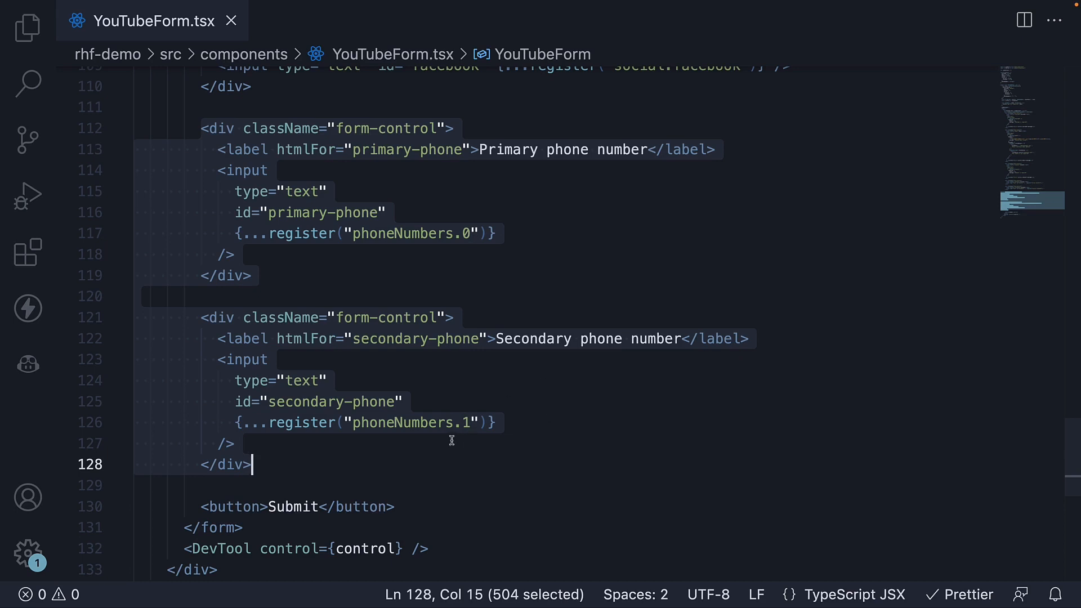
pyautogui.moveTo(457, 435)
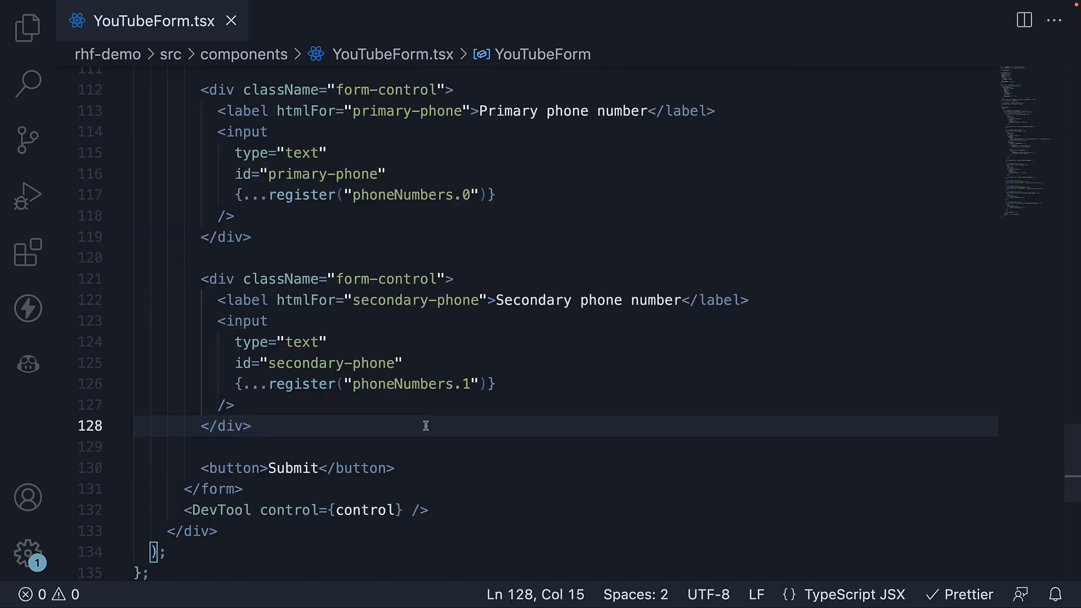
pyautogui.click(254, 426)
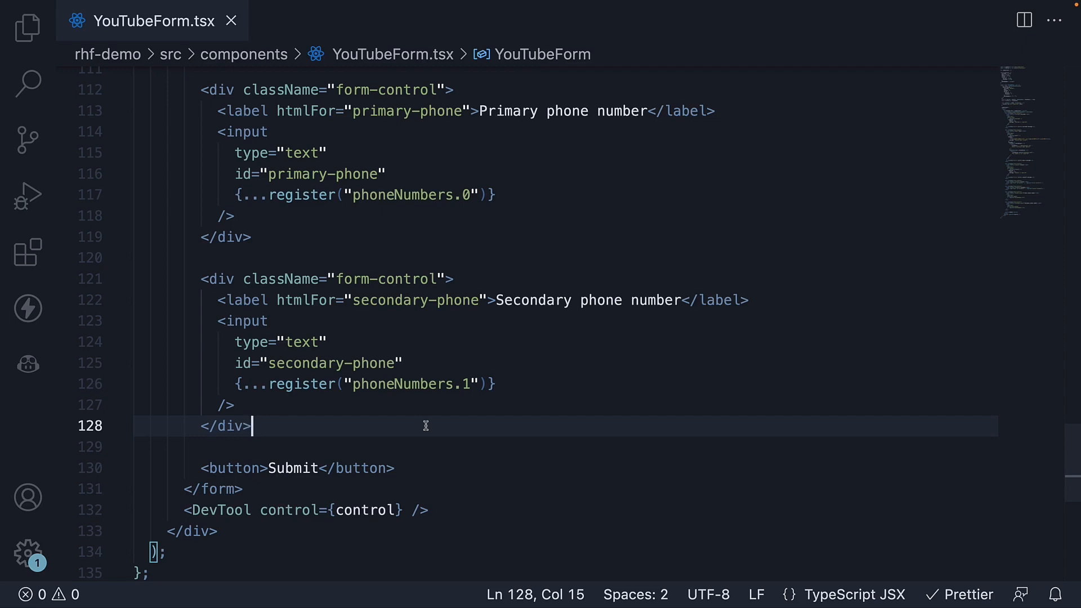
pyautogui.scroll(3)
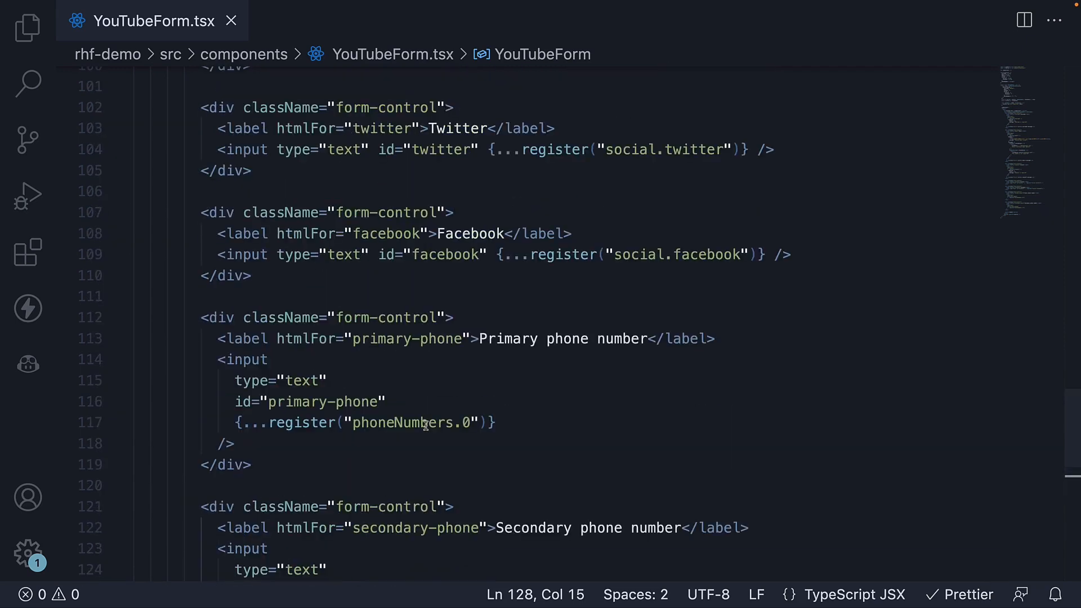
pyautogui.moveTo(578, 455)
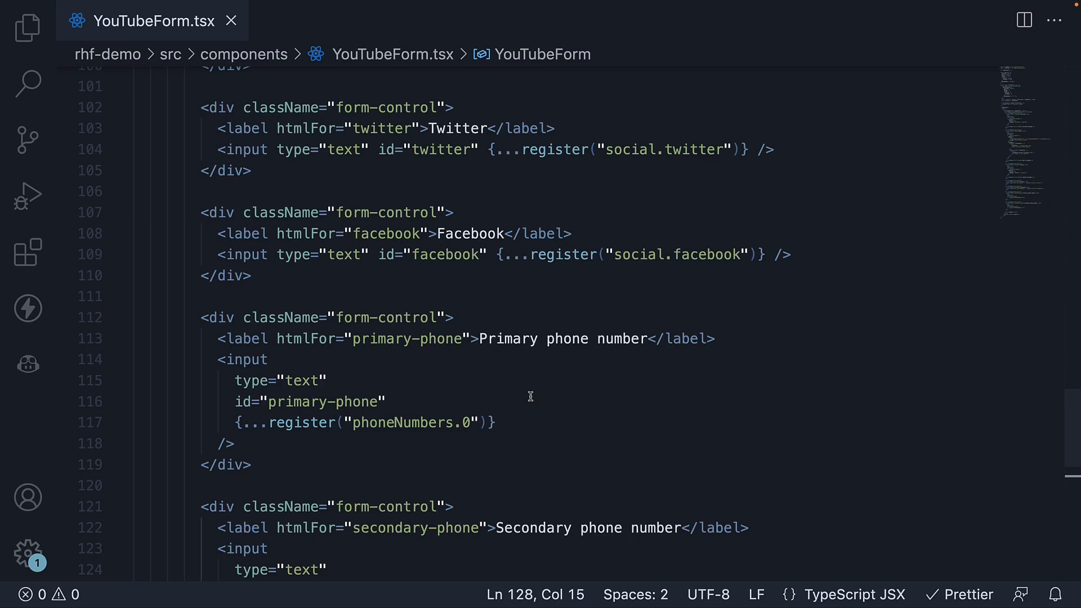
pyautogui.moveTo(615, 195)
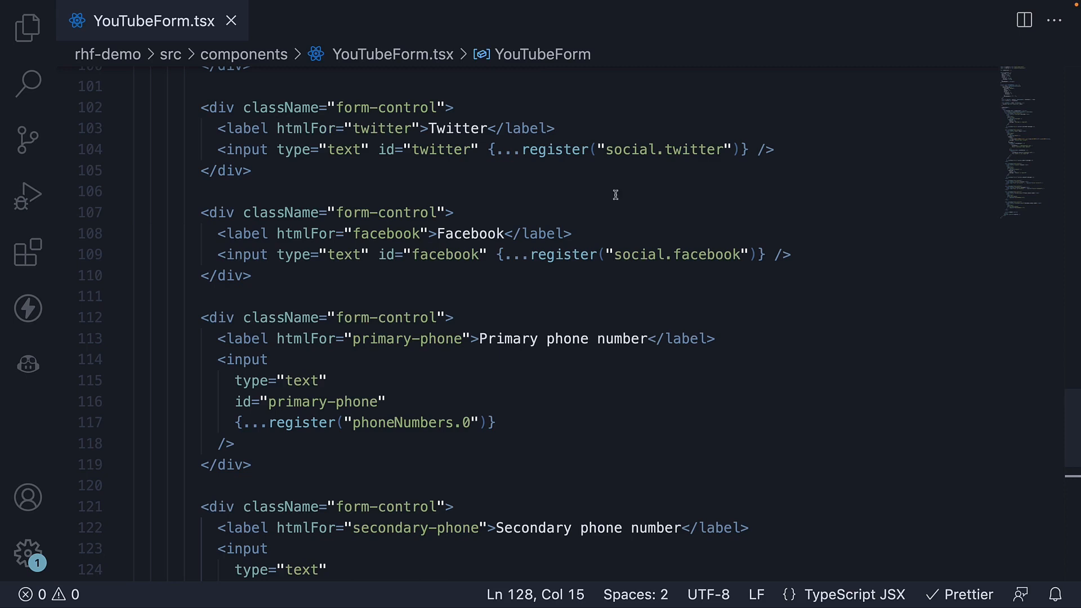
pyautogui.doubleClick(632, 150)
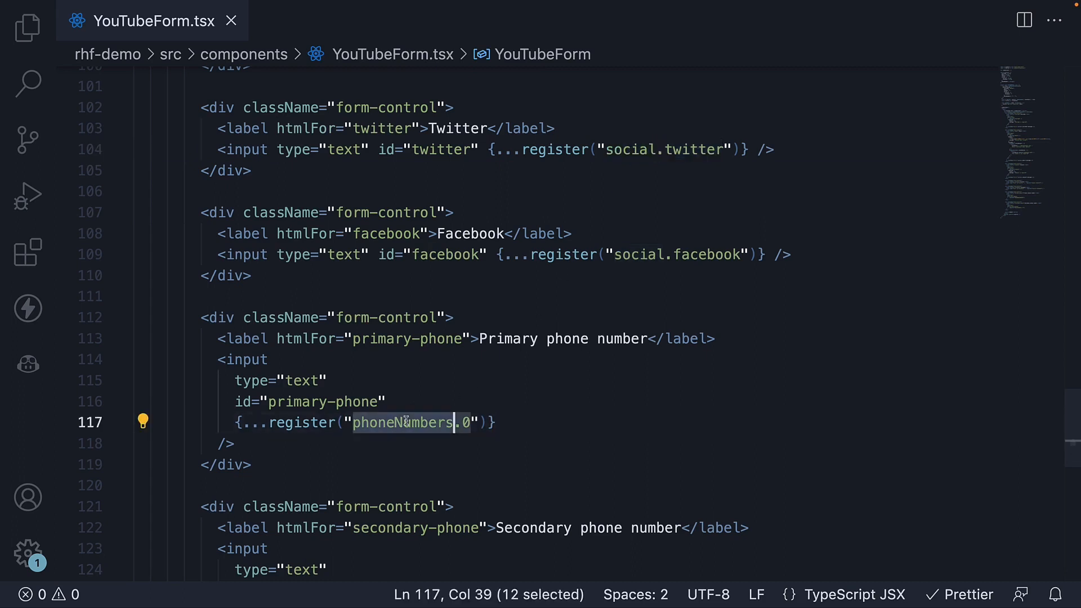
pyautogui.moveTo(635, 441)
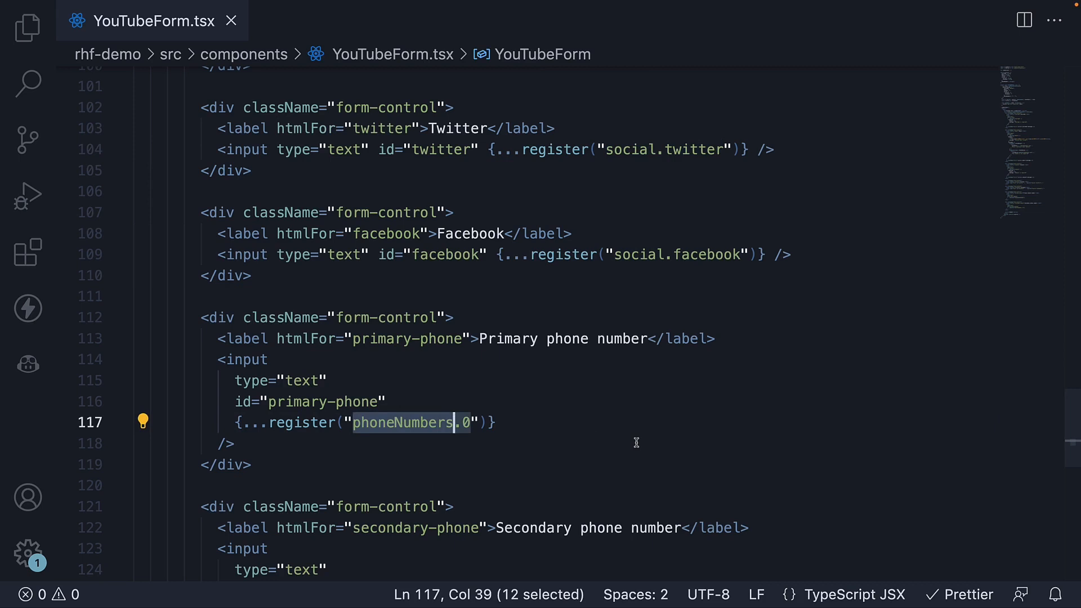
pyautogui.scroll(3)
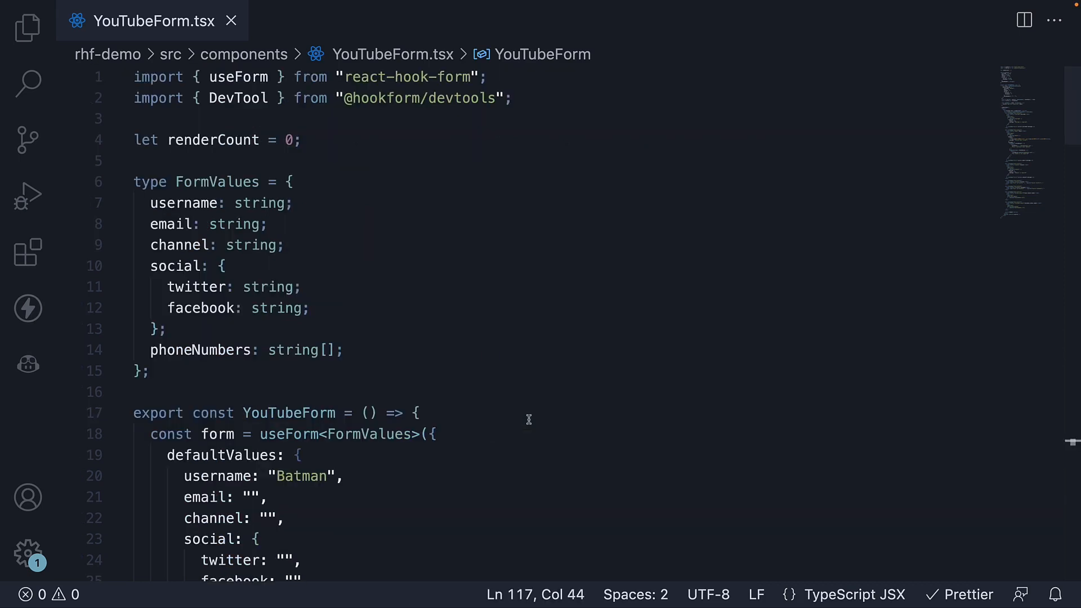